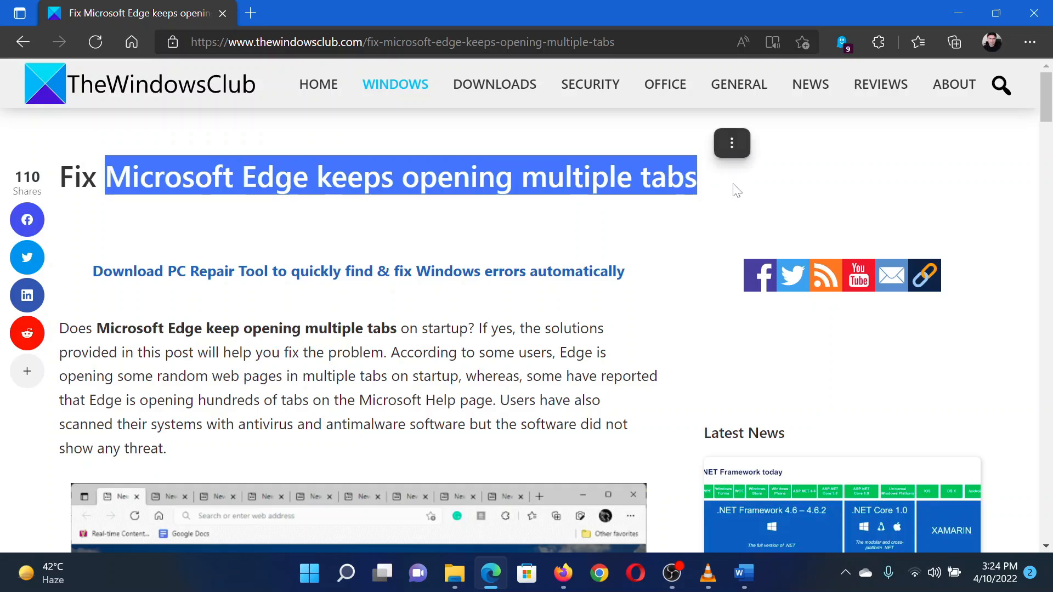
# Open Edge's Settings and more menu from the toolbar over the article.
pyautogui.click(710, 220)
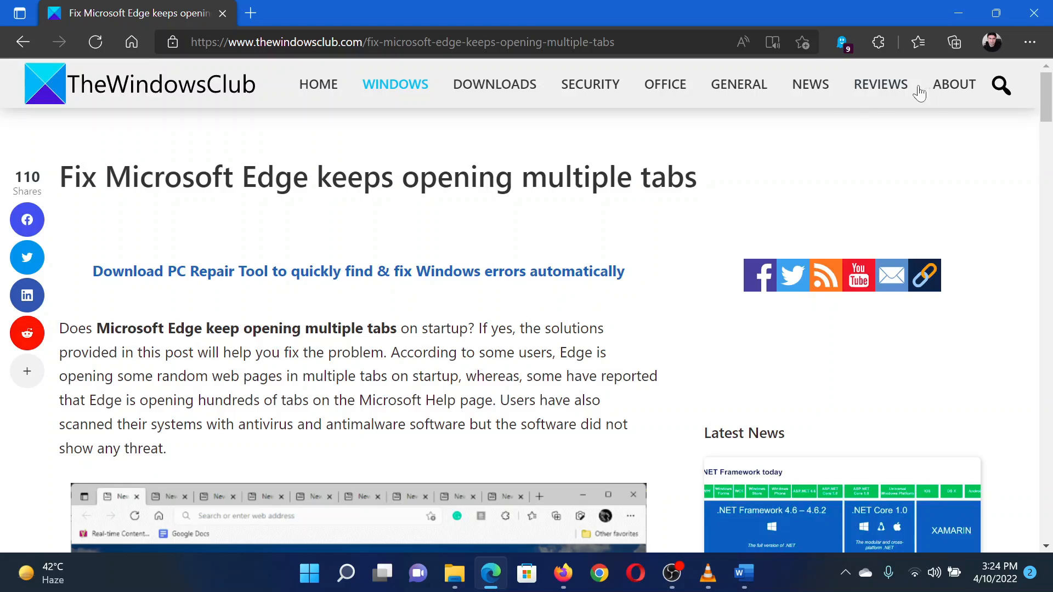
pyautogui.moveTo(992, 42)
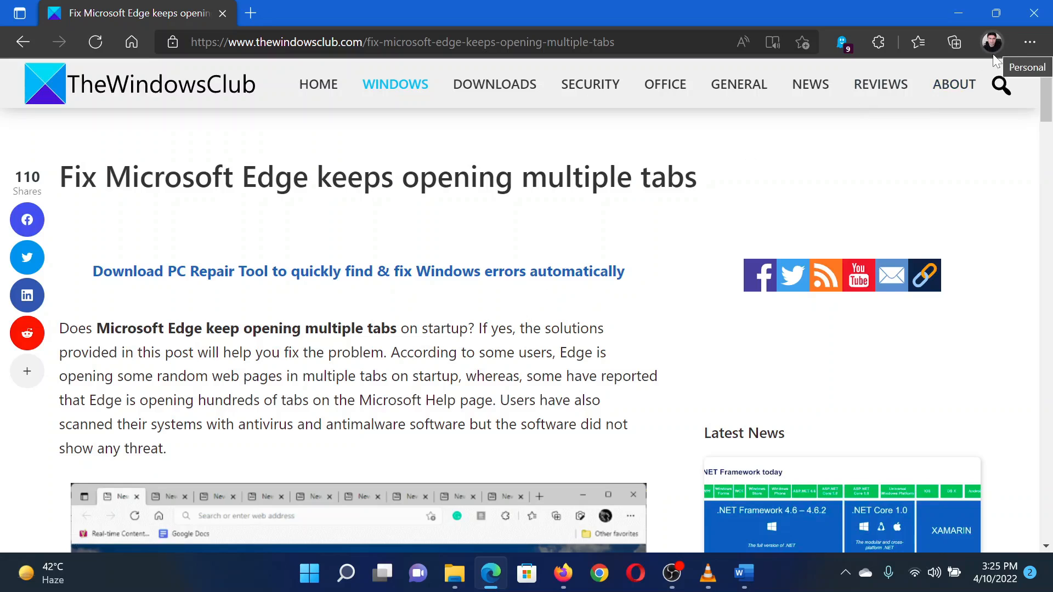
pyautogui.click(1030, 42)
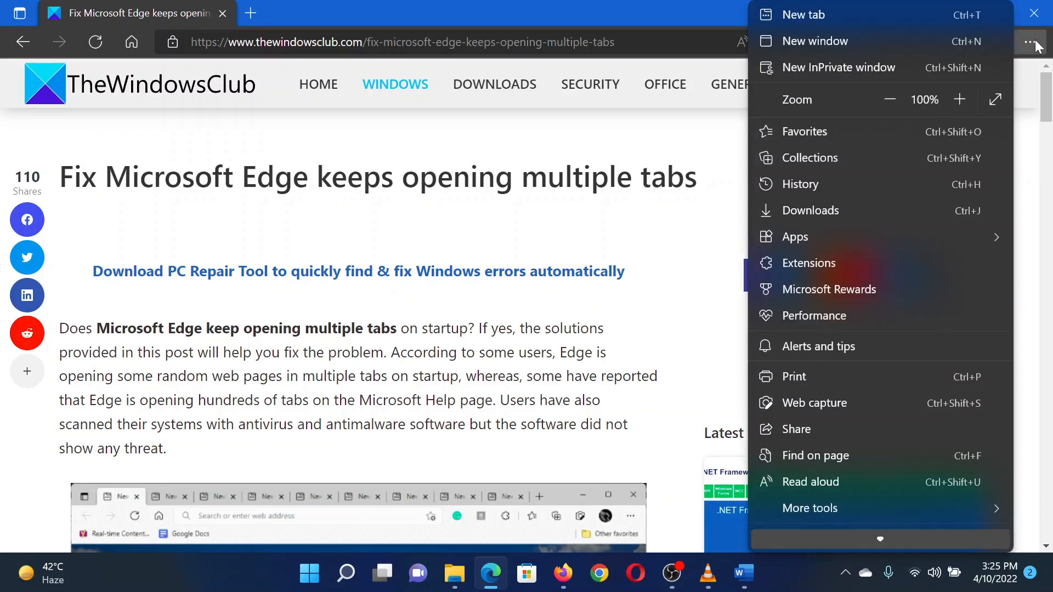
pyautogui.moveTo(884, 285)
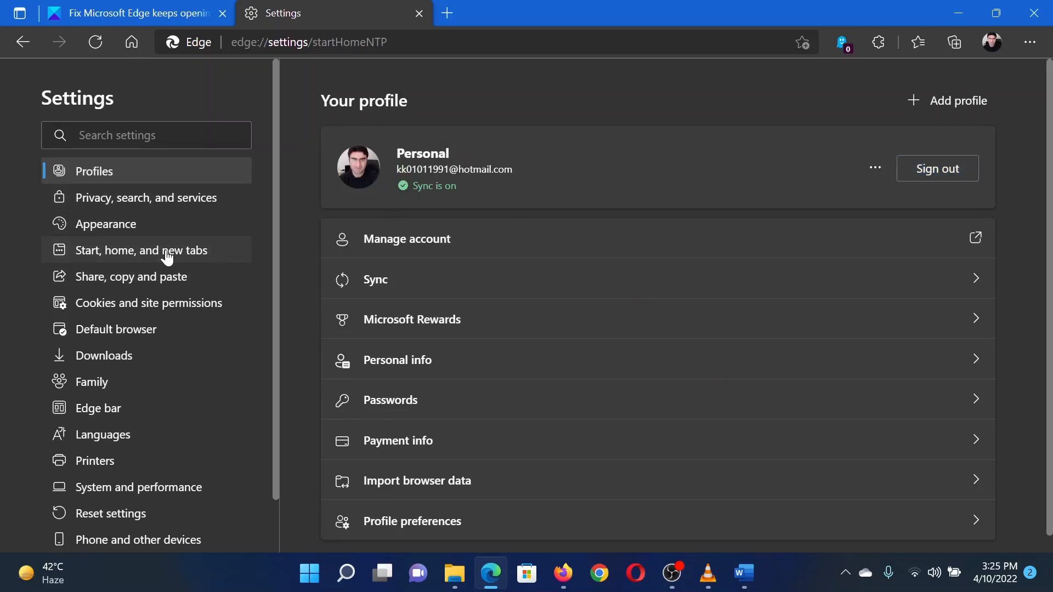
# Under Start, home, and new tabs, choose 'Open the new tab page' for when Edge starts.
pyautogui.click(142, 250)
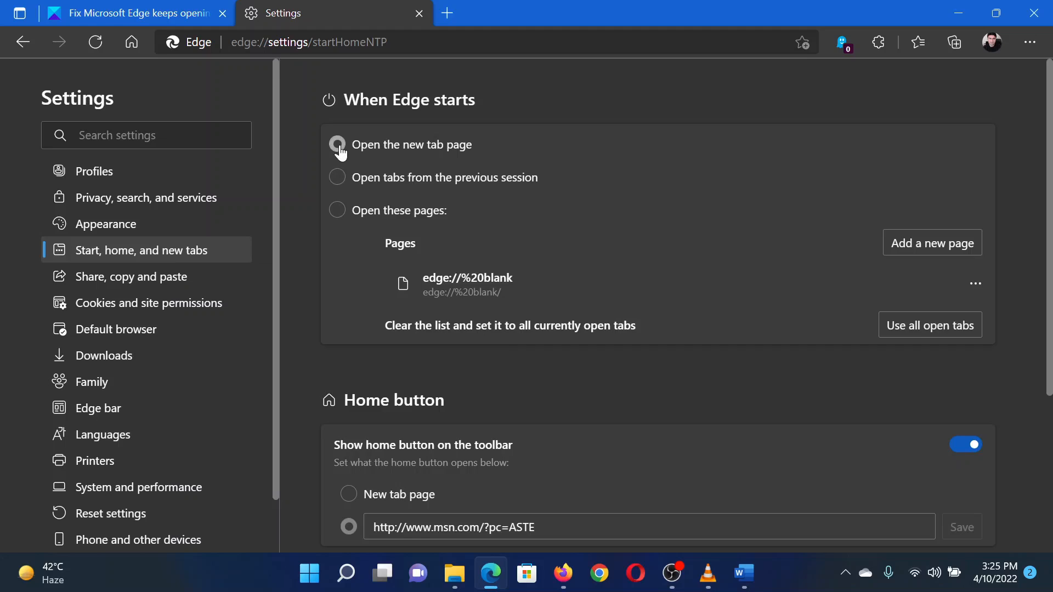
pyautogui.click(127, 13)
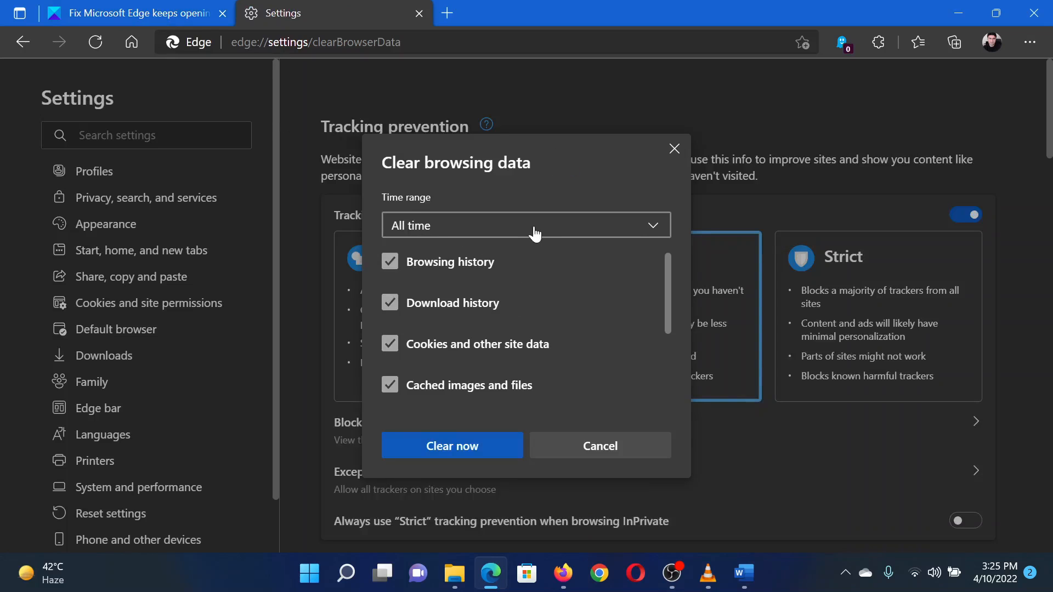
# Set the time range to All time and clear history, downloads, cookies and cached files.
pyautogui.click(525, 225)
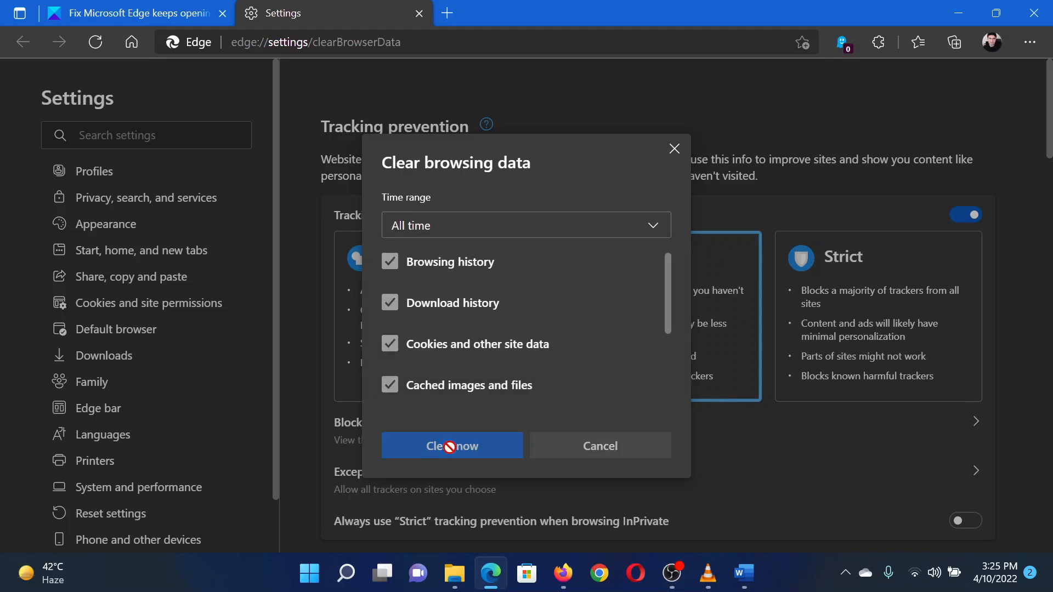
pyautogui.click(134, 13)
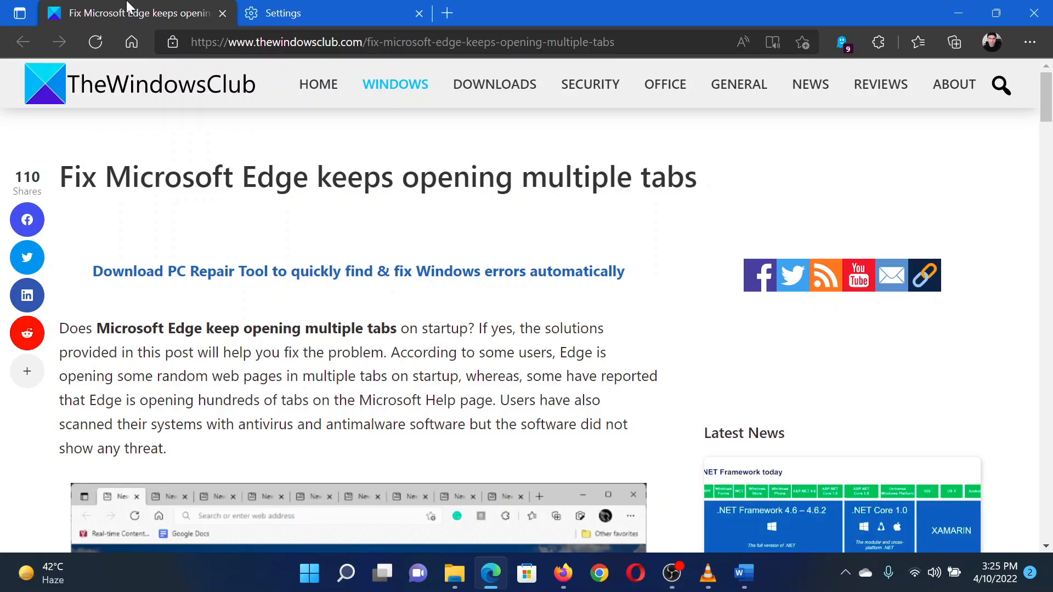
# Close the Settings tab, leaving only the Edge multiple-tabs article open.
pyautogui.click(418, 13)
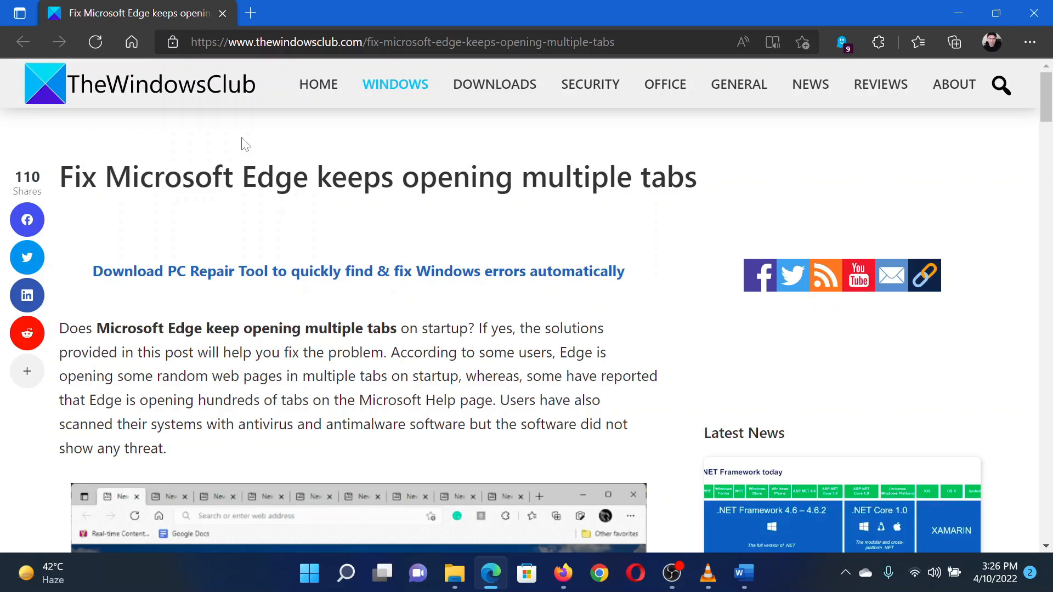
pyautogui.moveTo(251, 143)
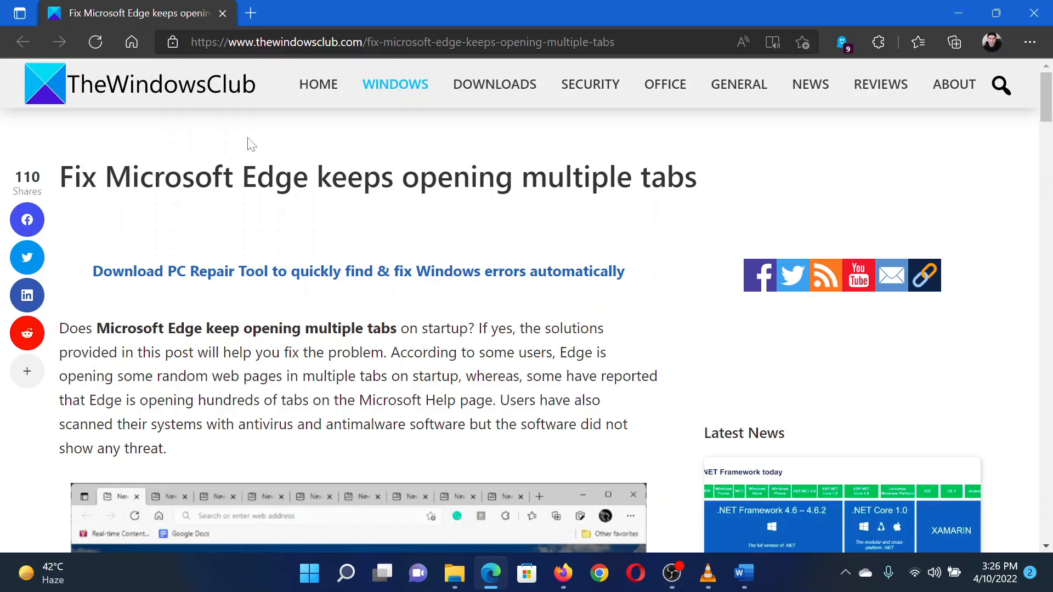